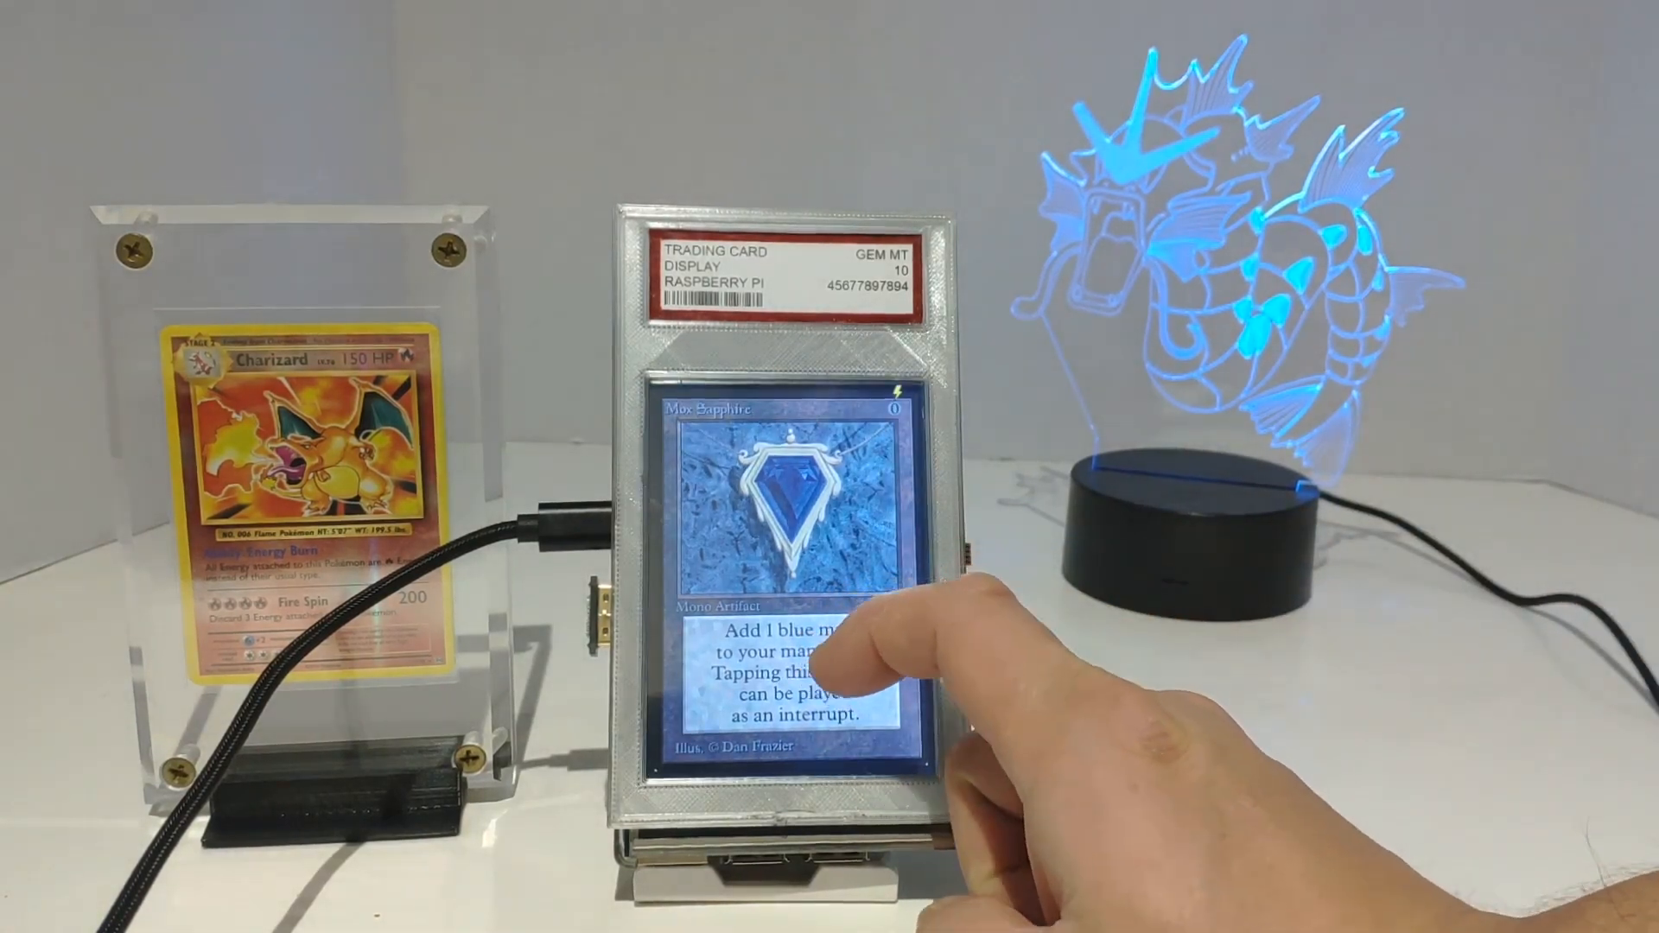
click(825, 656)
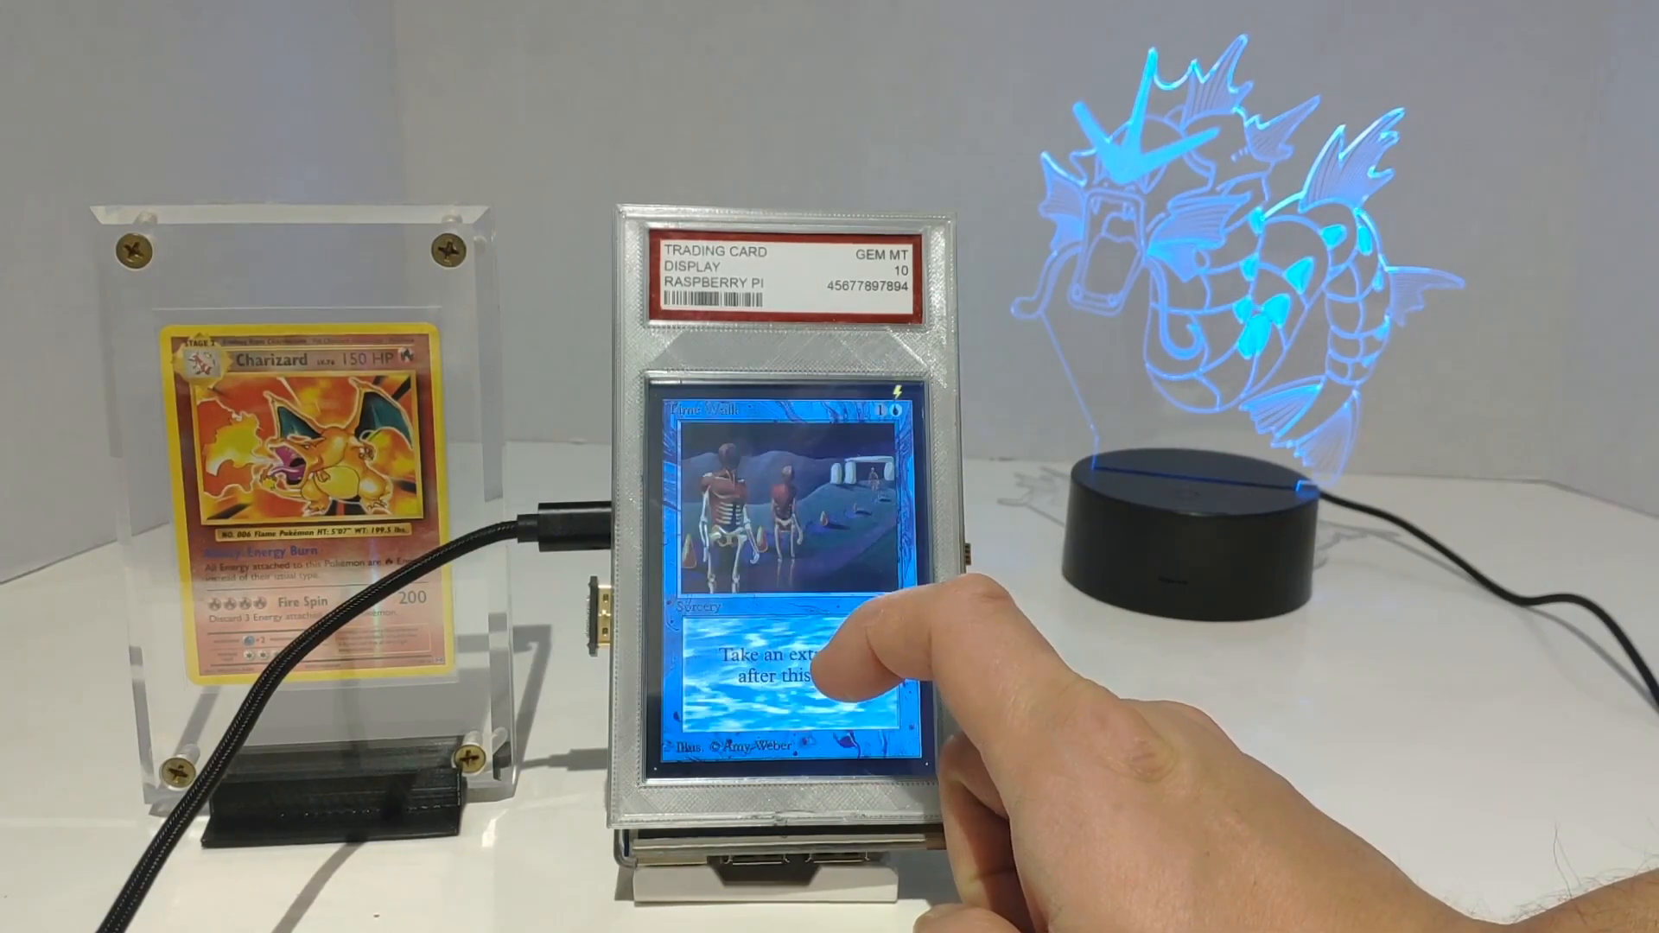
click(804, 666)
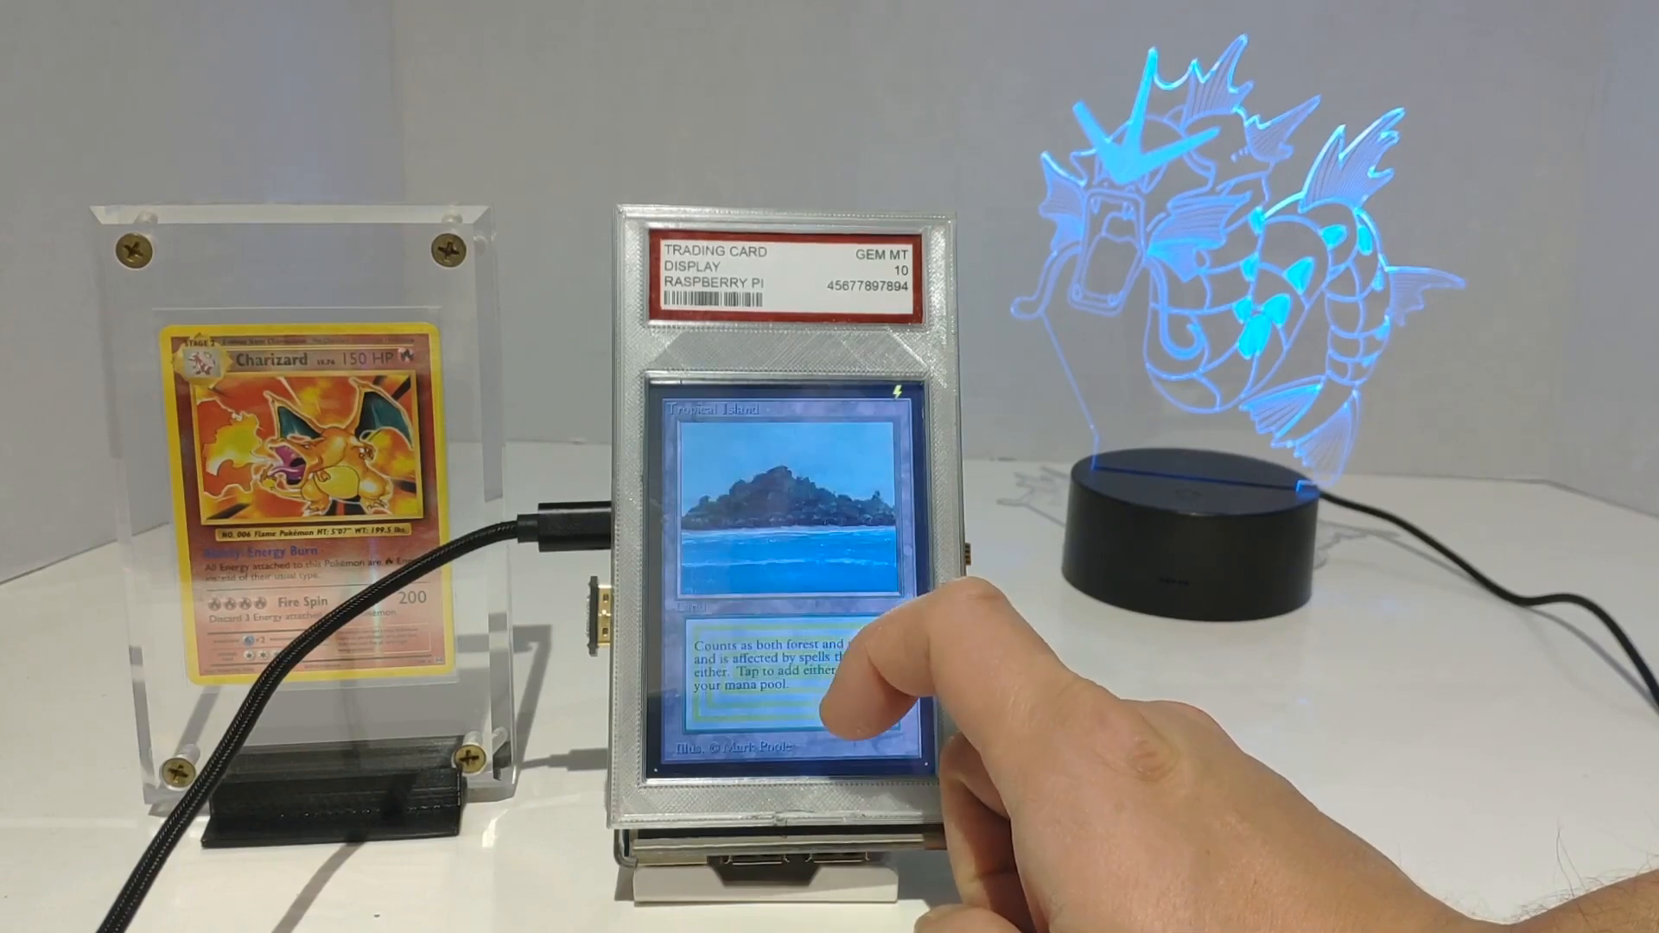
click(825, 678)
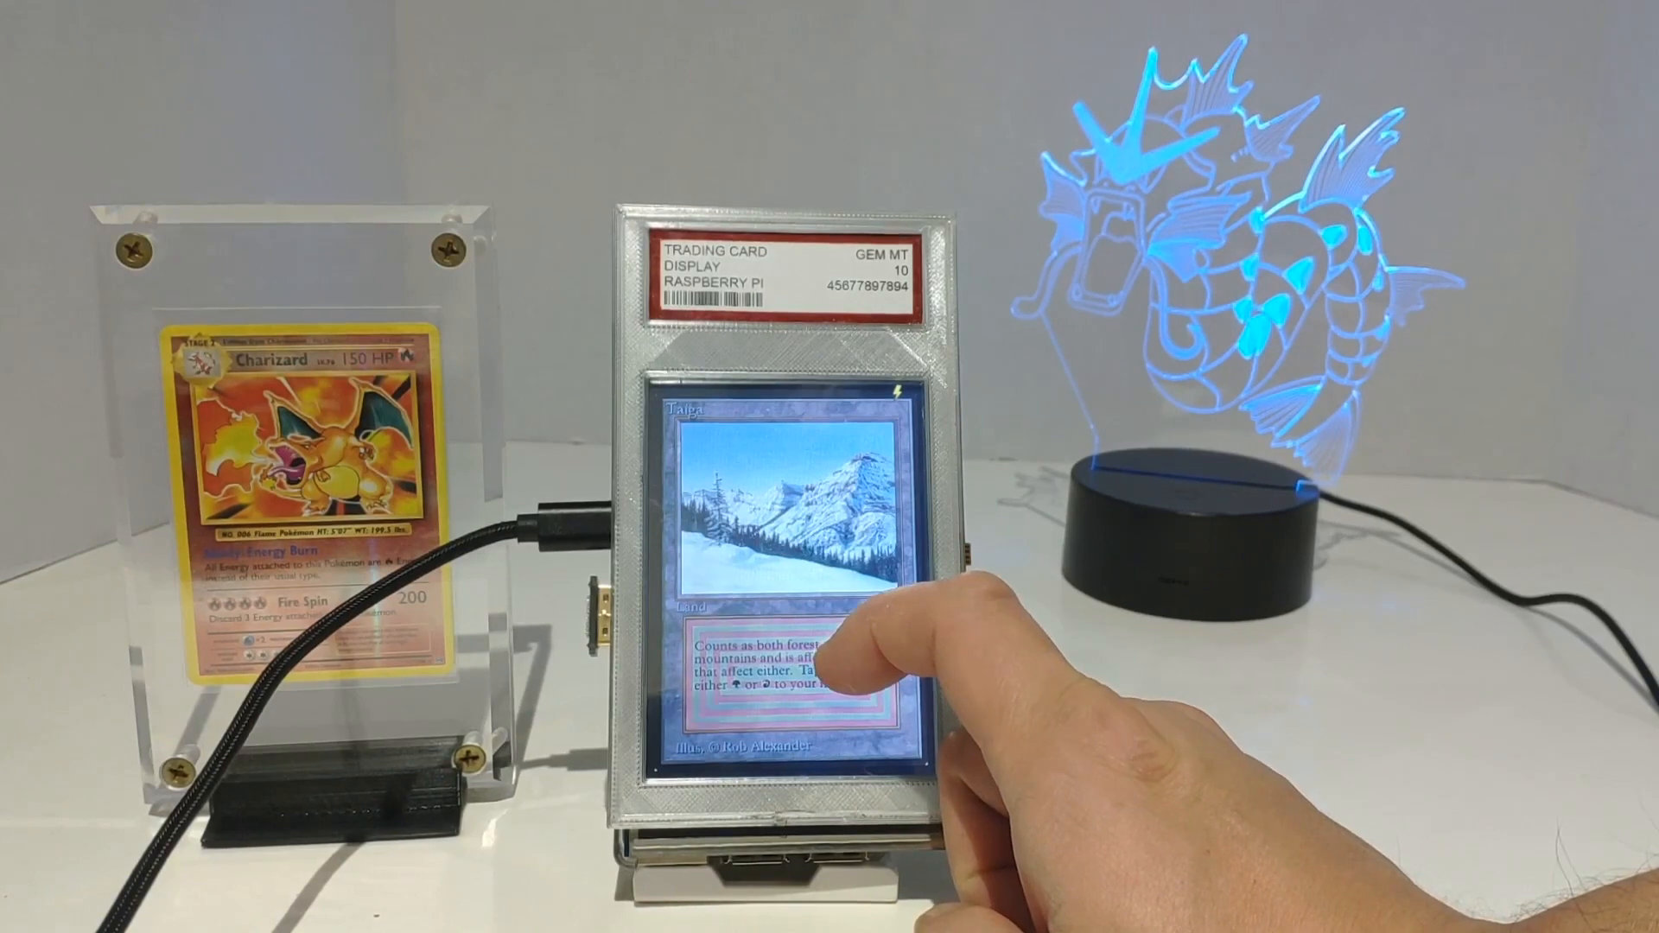
click(836, 656)
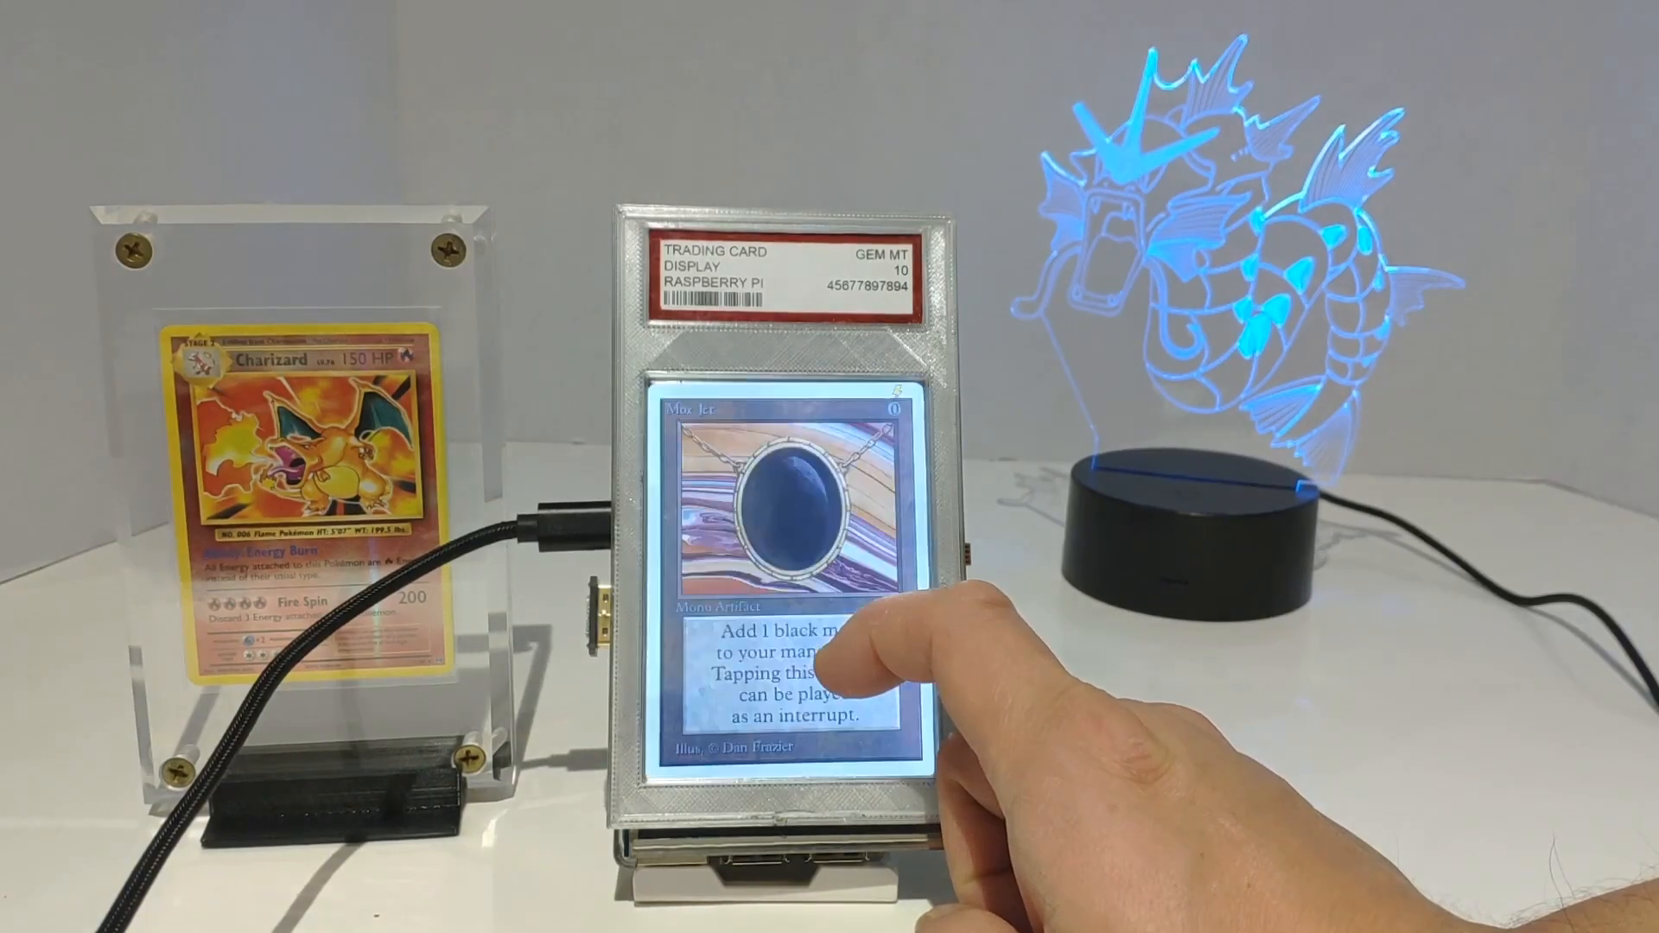
click(825, 667)
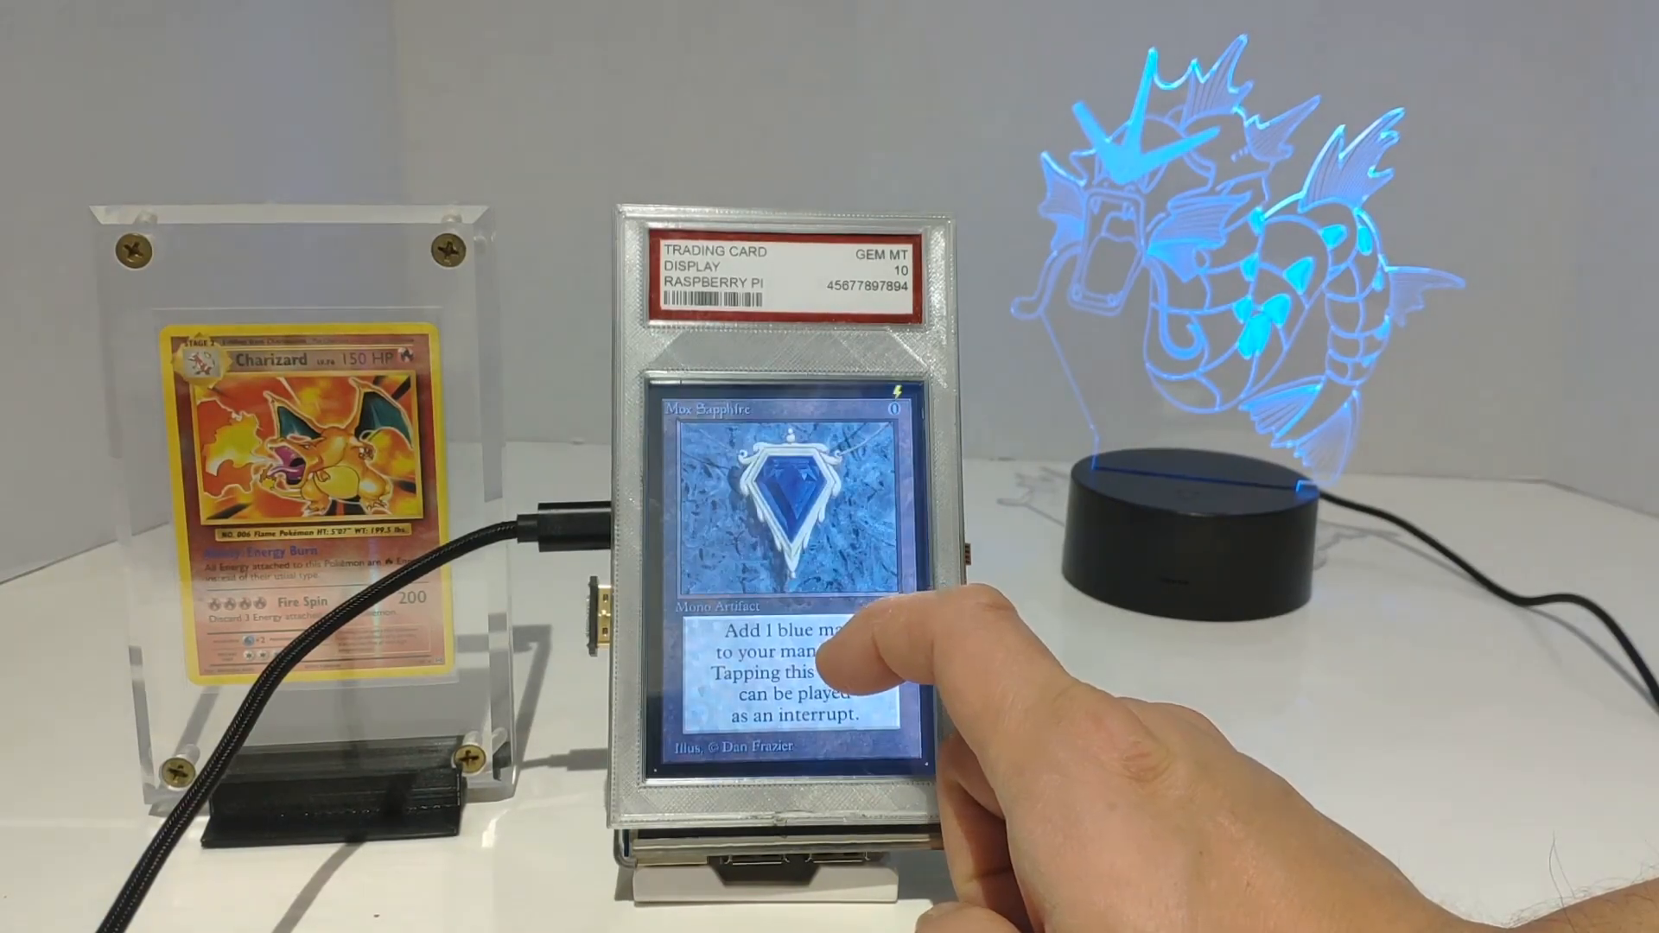
click(826, 666)
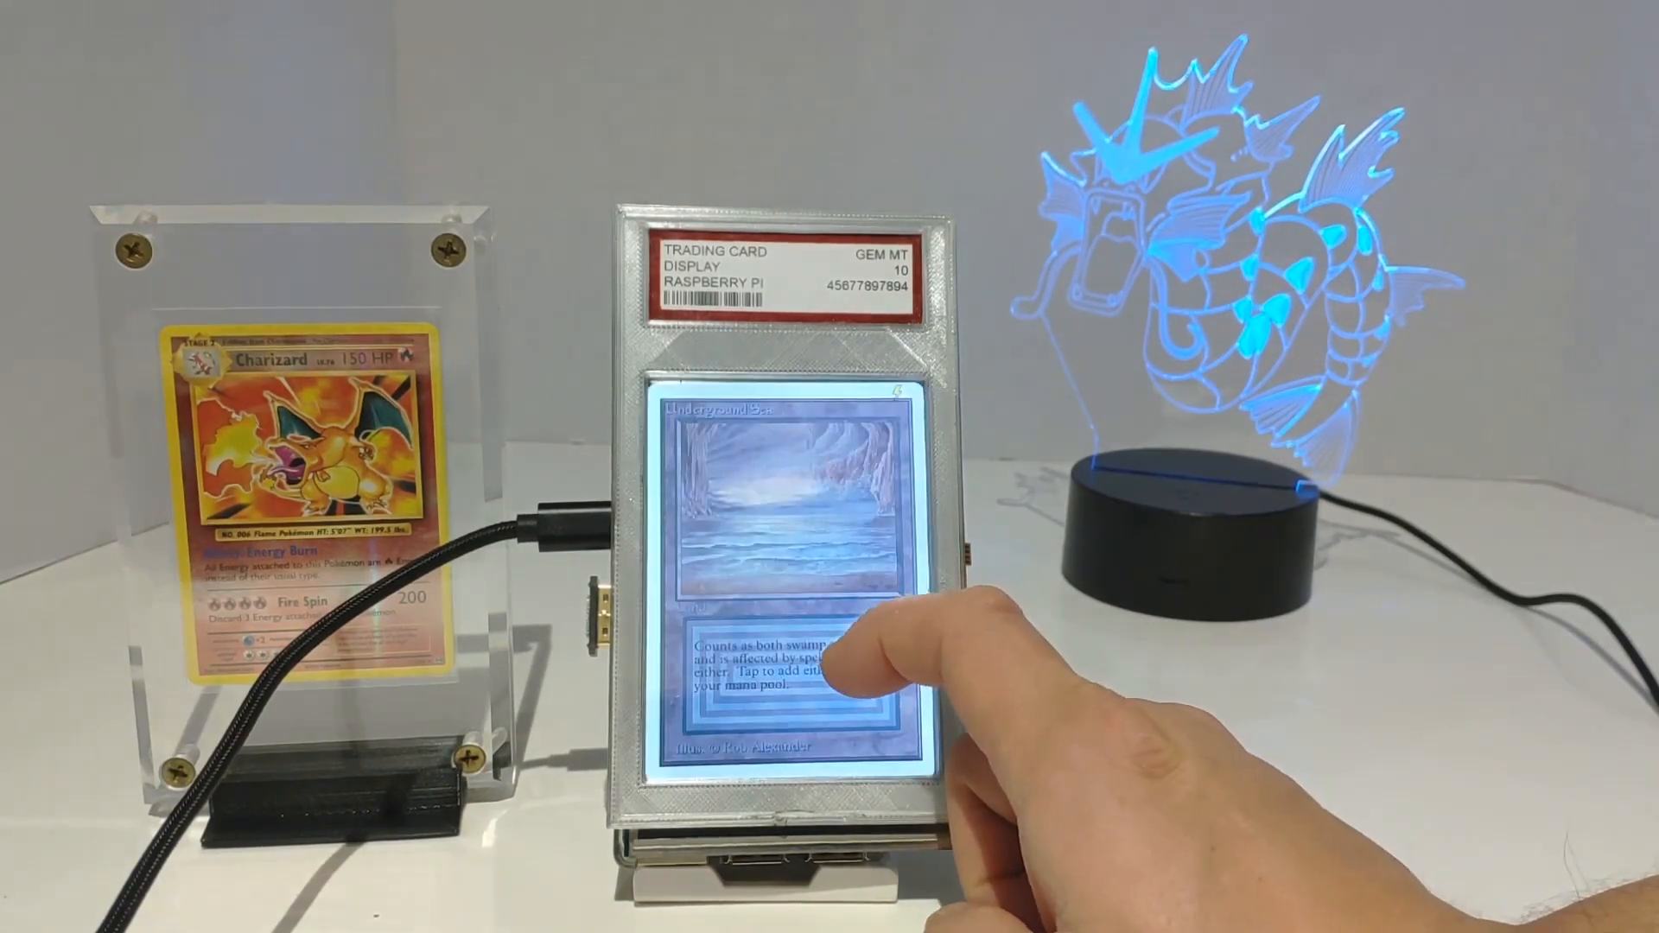
click(826, 666)
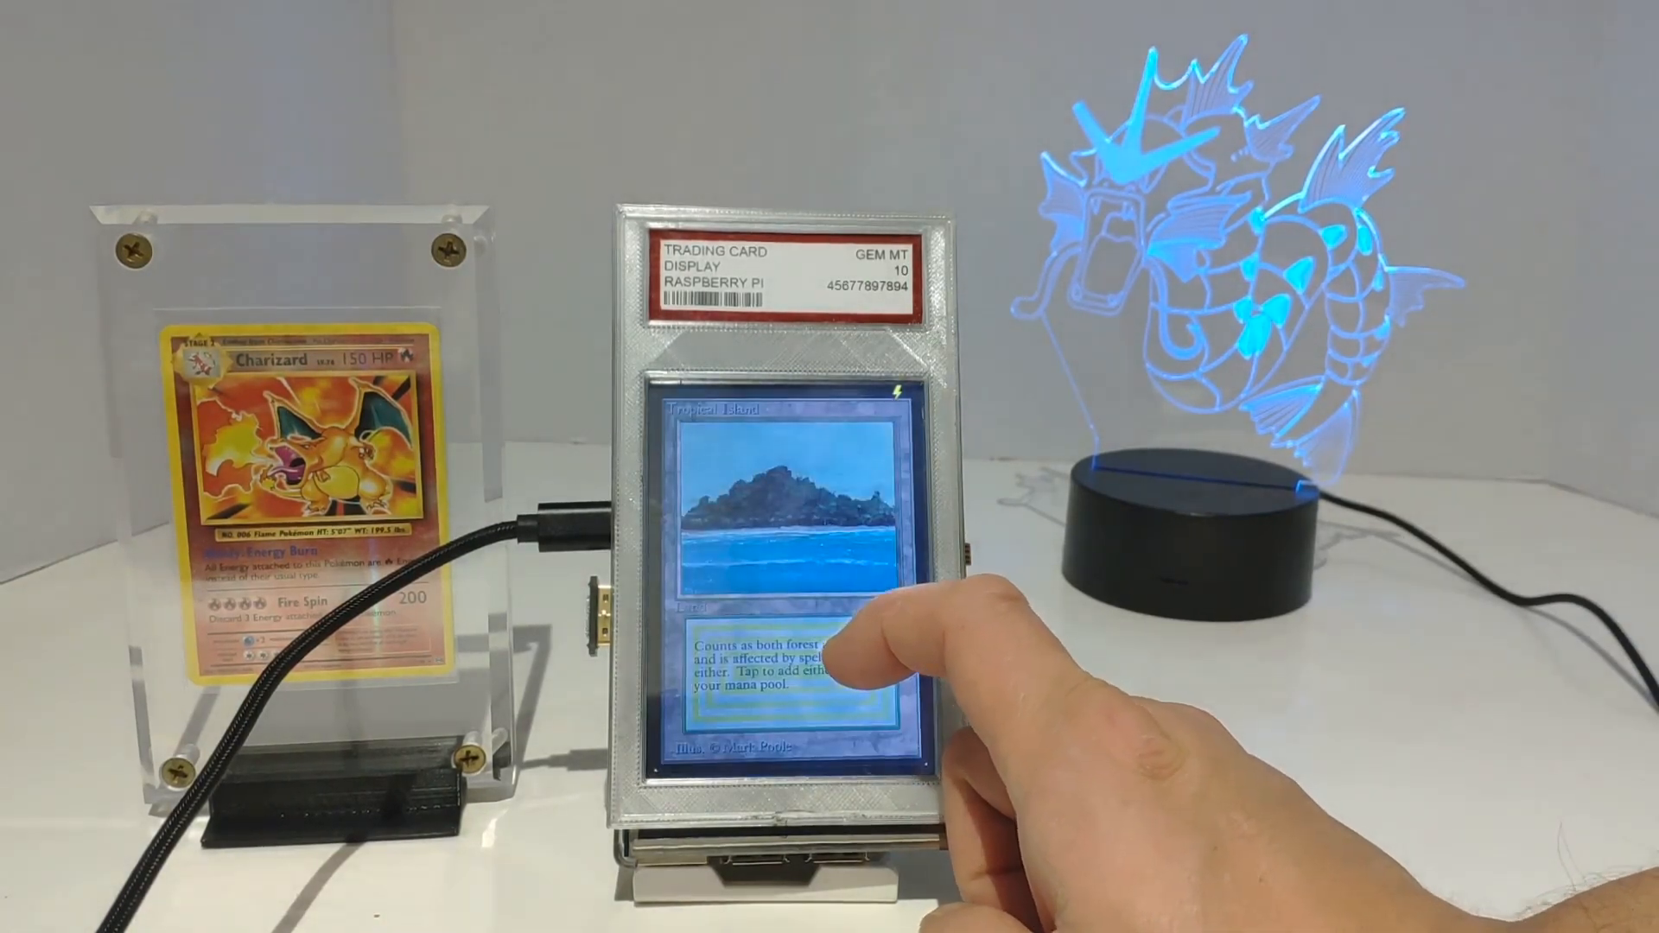
click(836, 656)
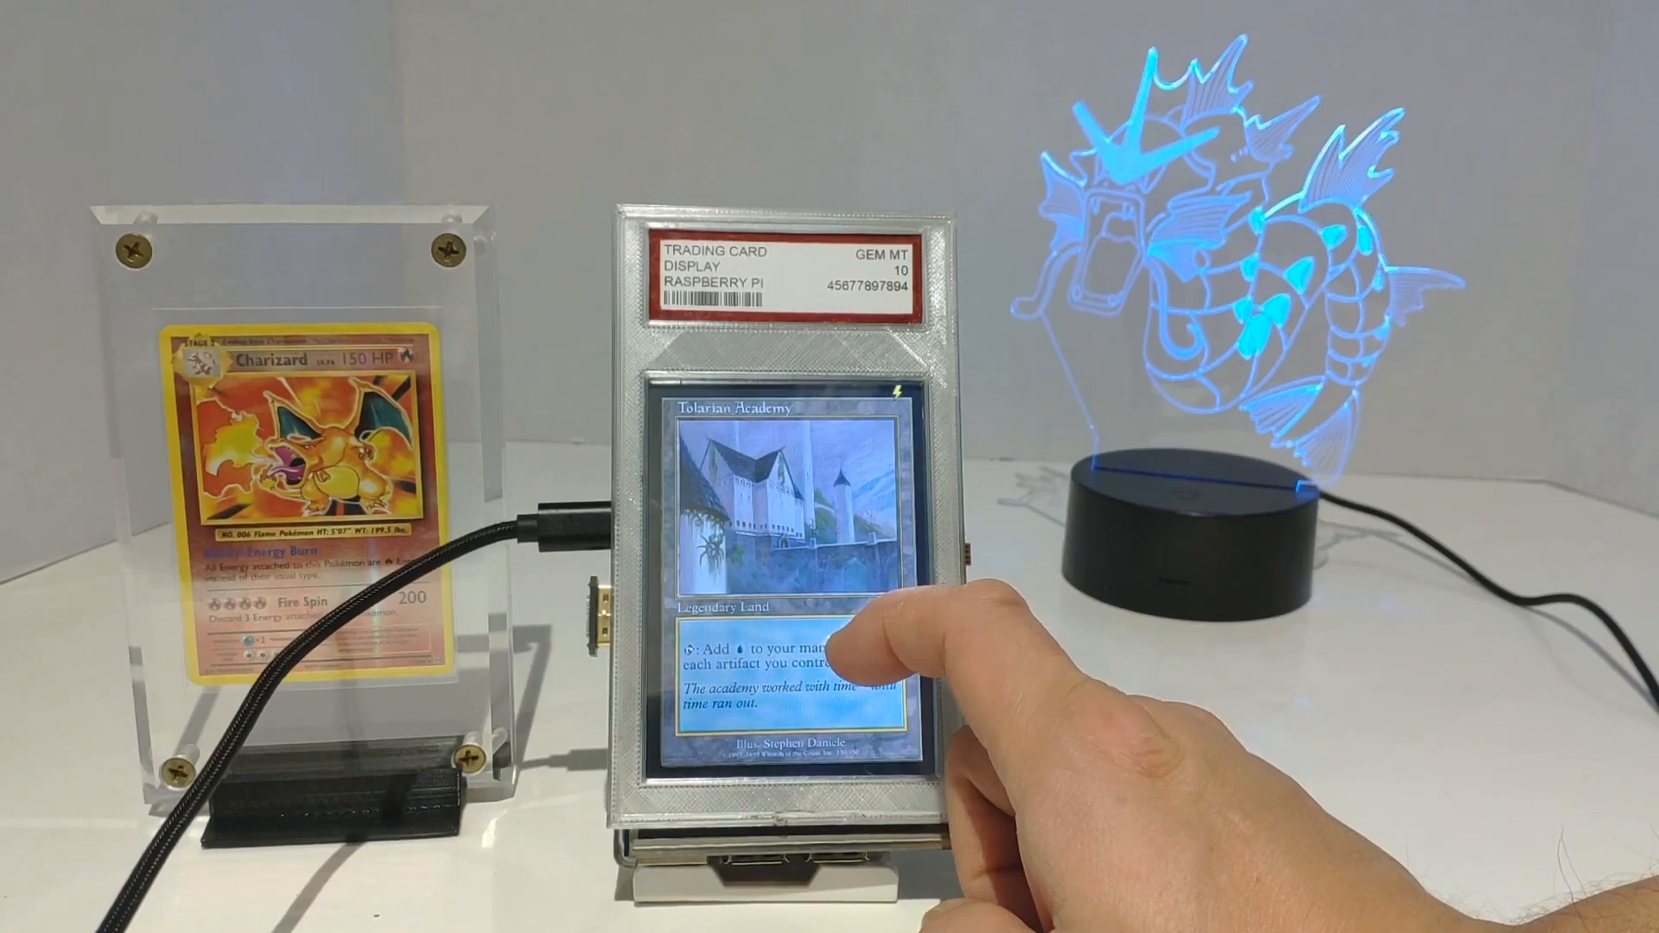
click(835, 646)
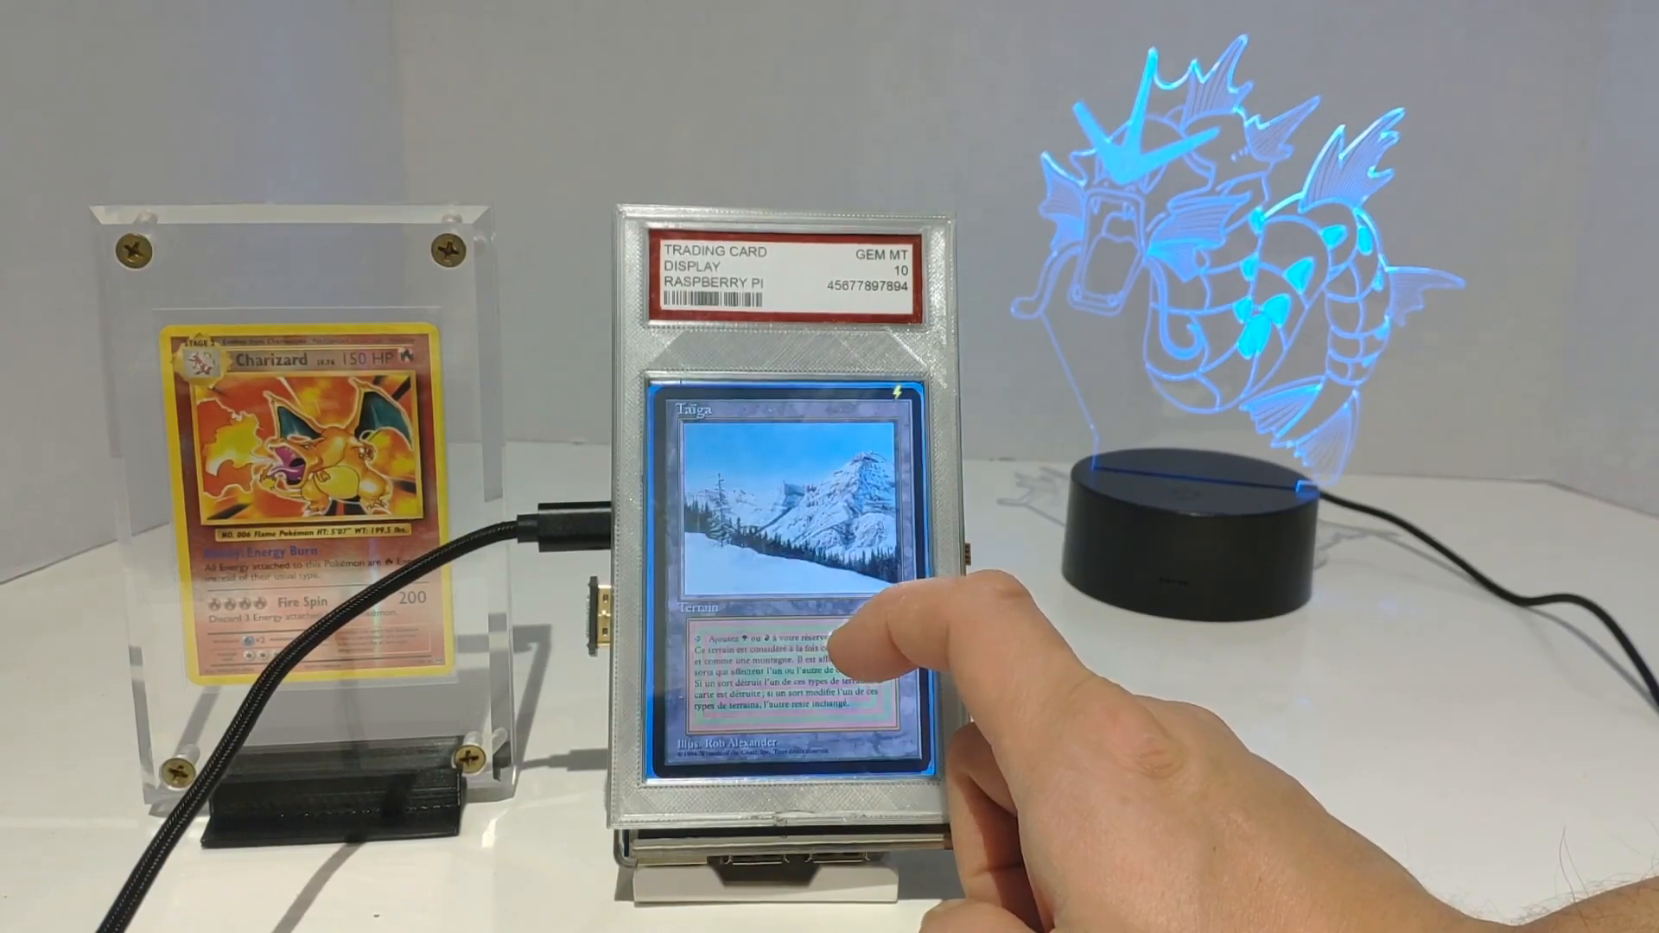
click(836, 646)
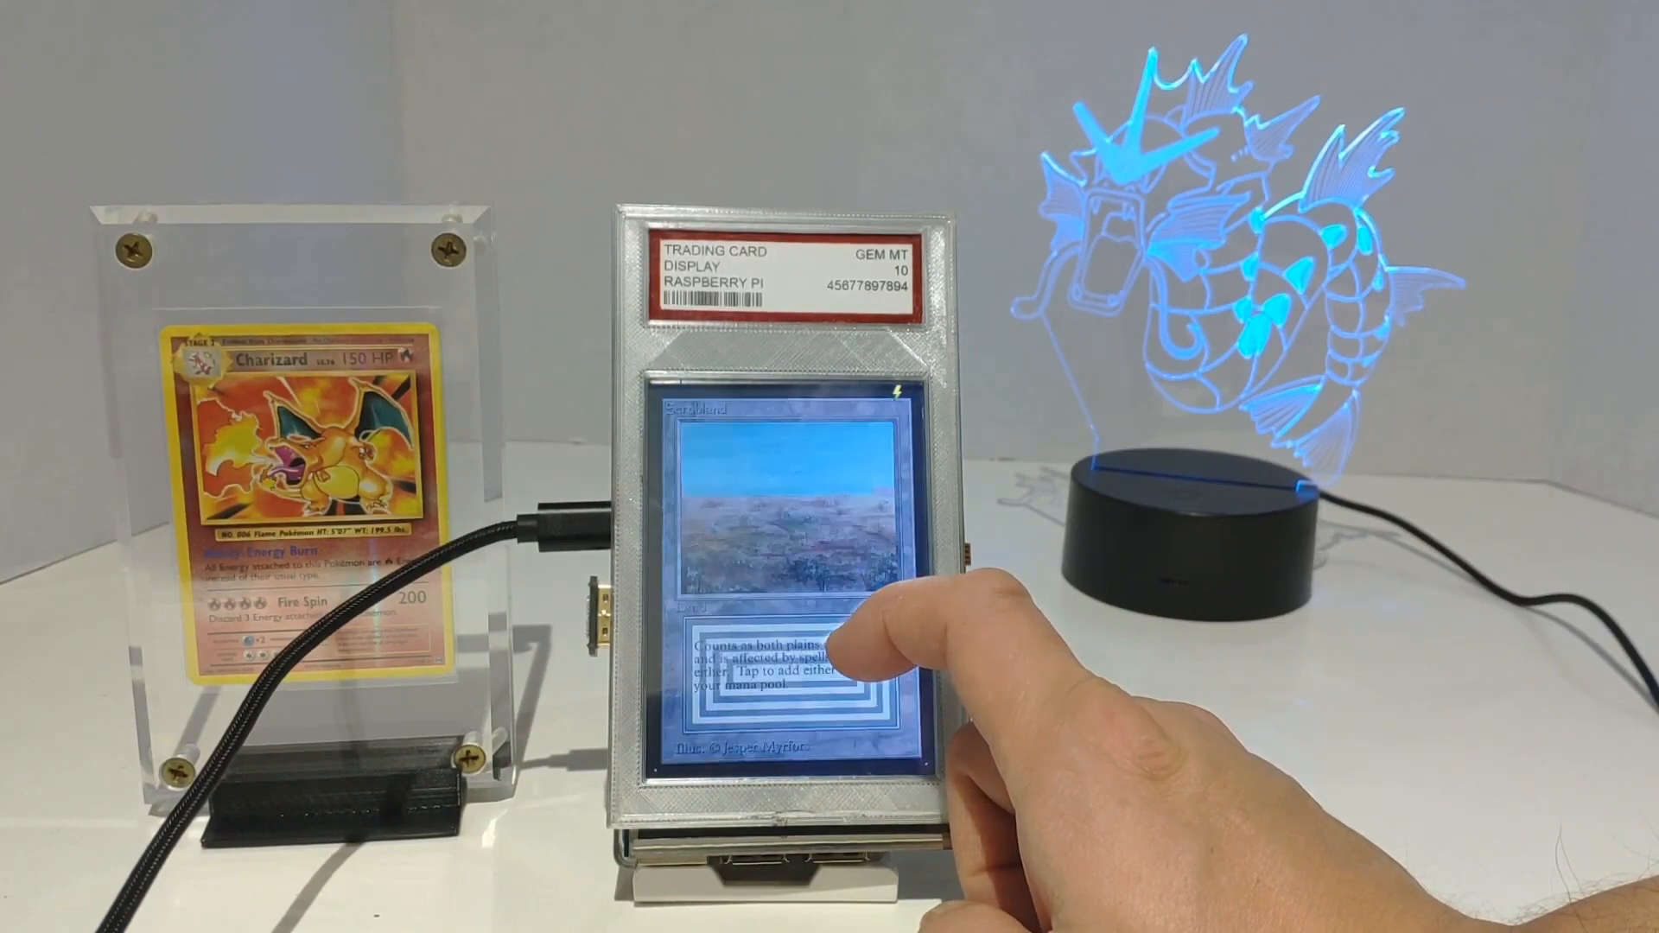
click(830, 656)
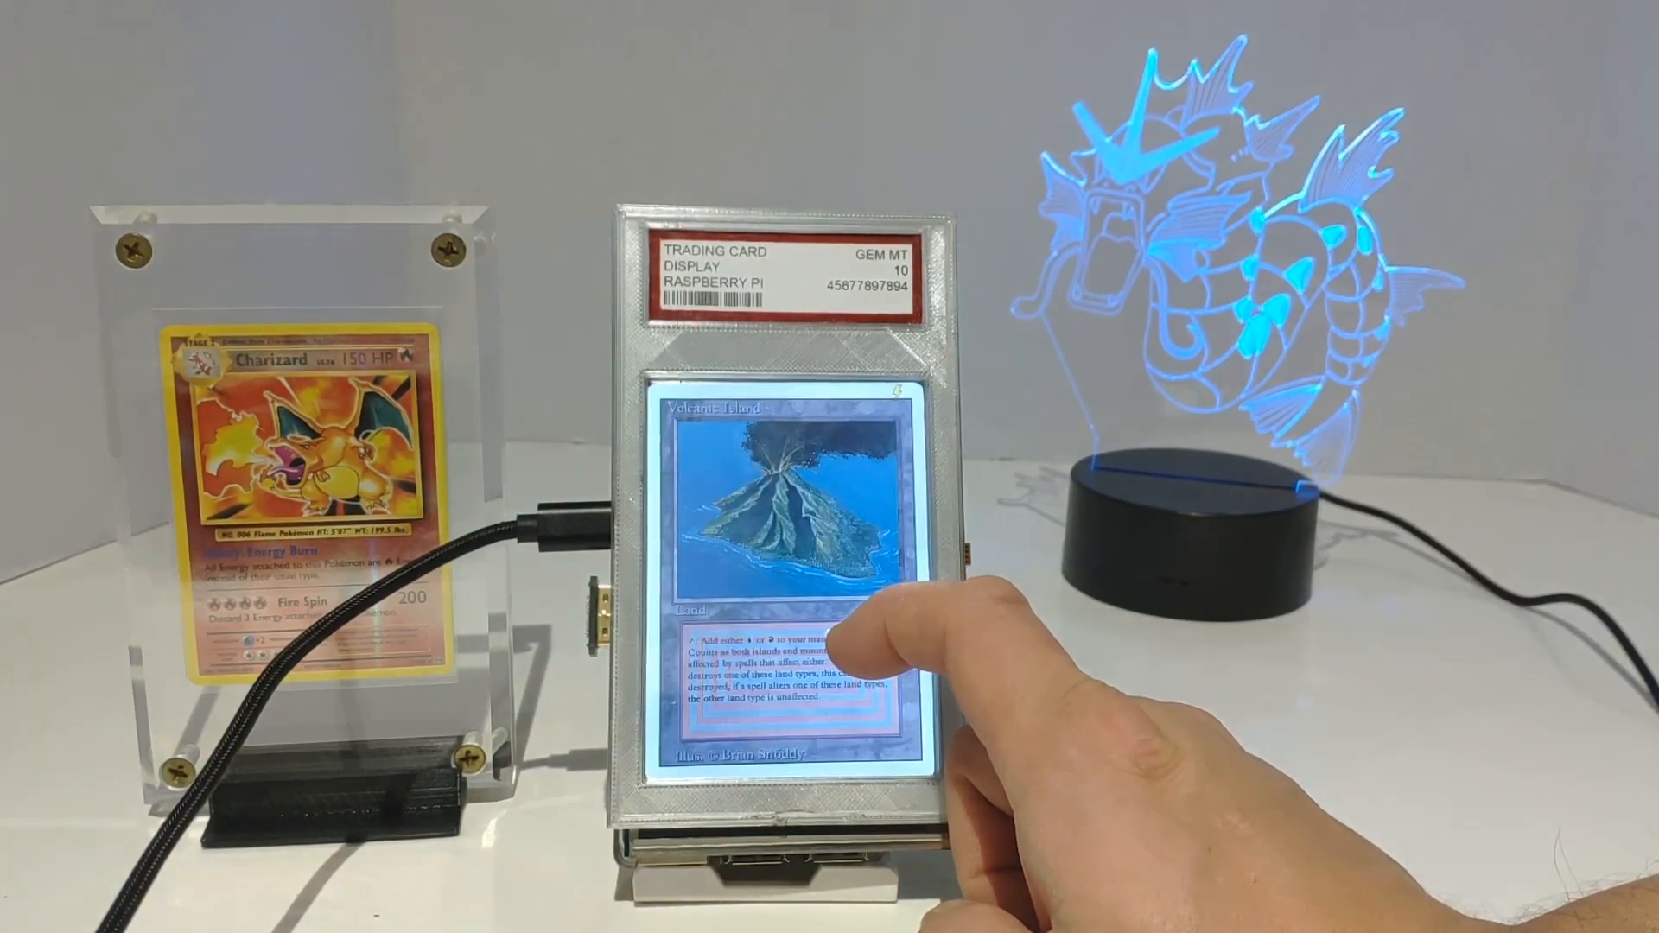
click(825, 646)
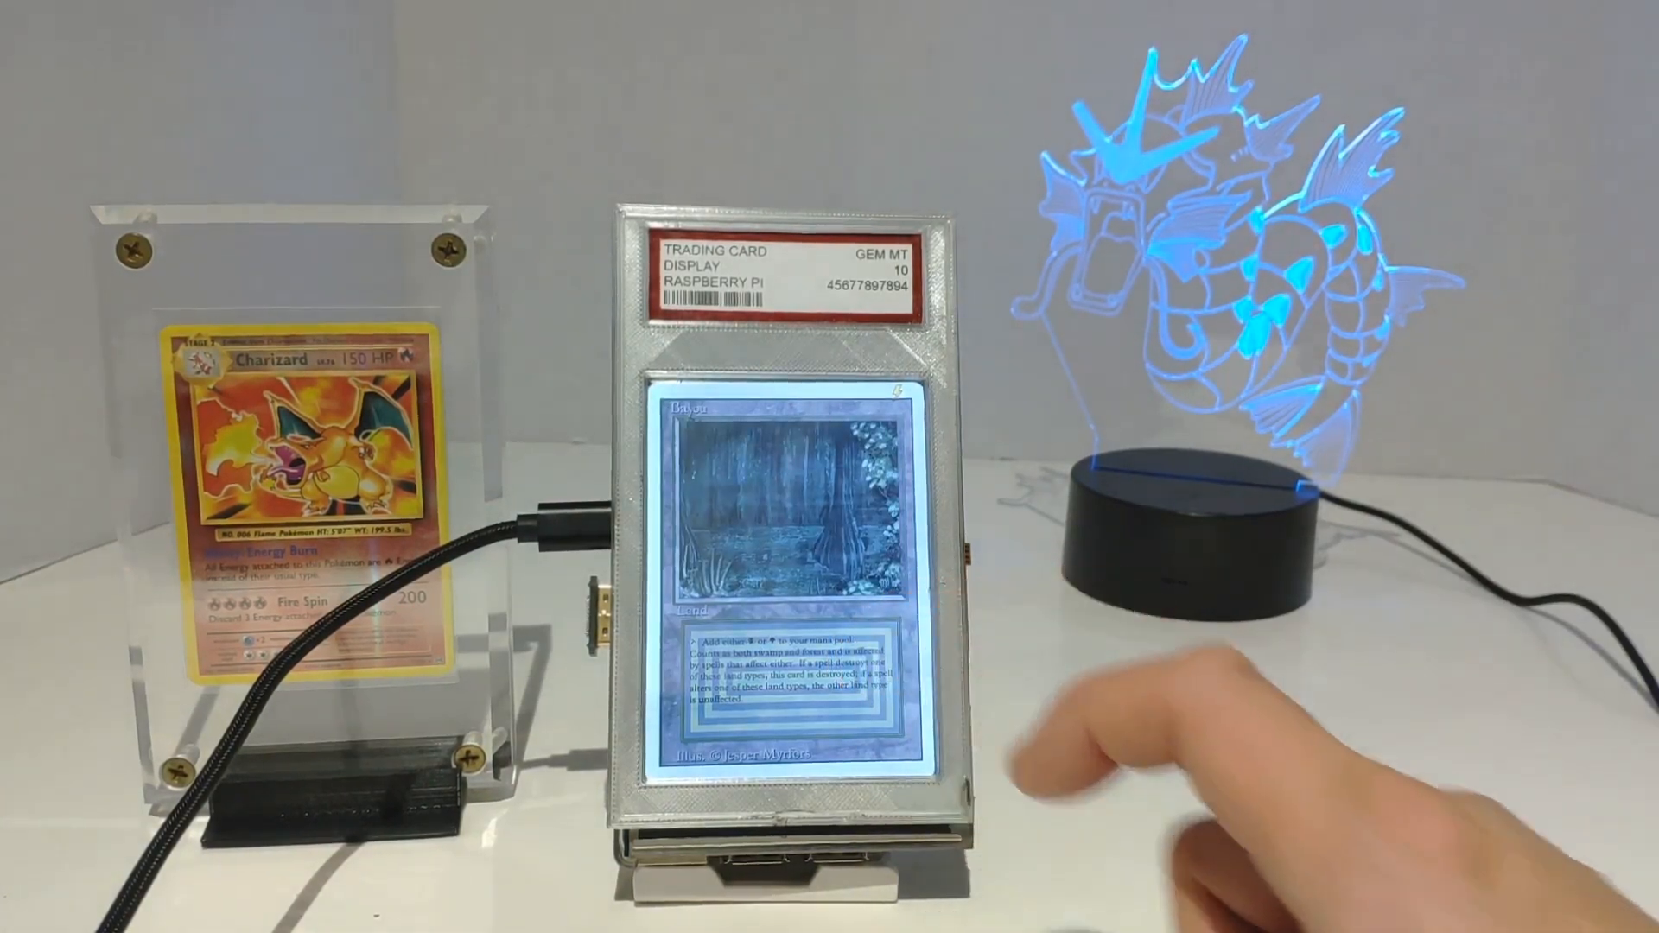